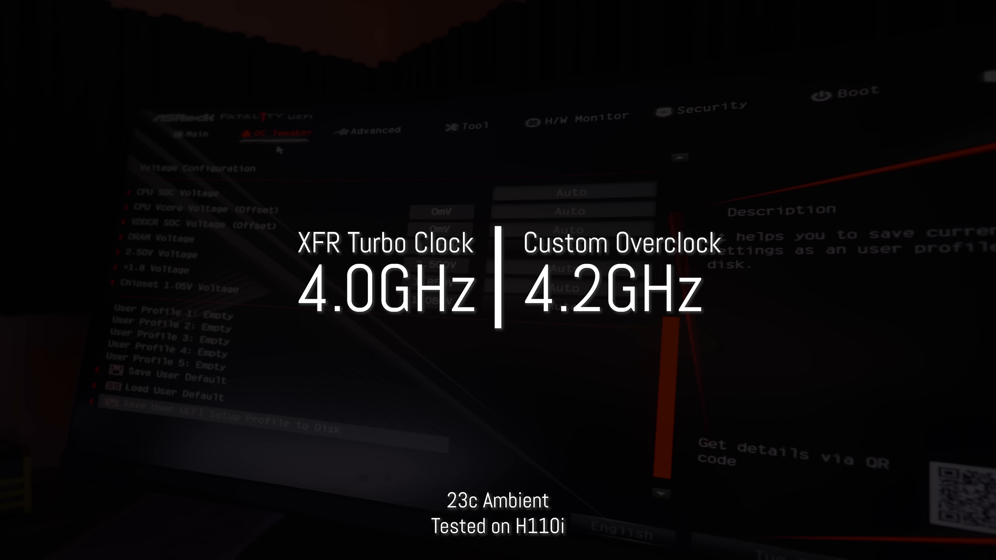
- Bring up the OC Tweaker page with Voltage Configuration and User Profile entries
click(165, 396)
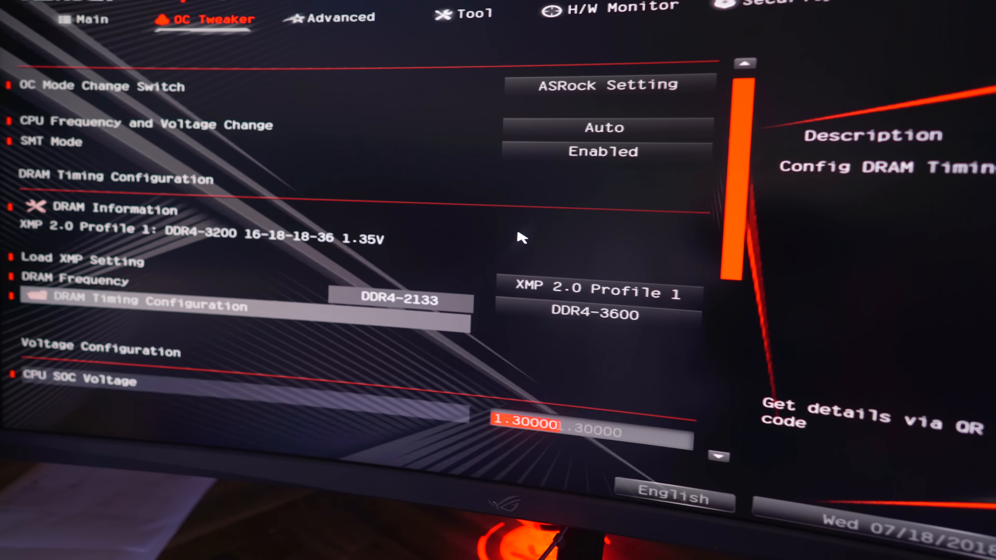
- Load XMP 2.0 Profile 1 so memory runs at DDR4-3200 and confirm it
scroll(down, 3)
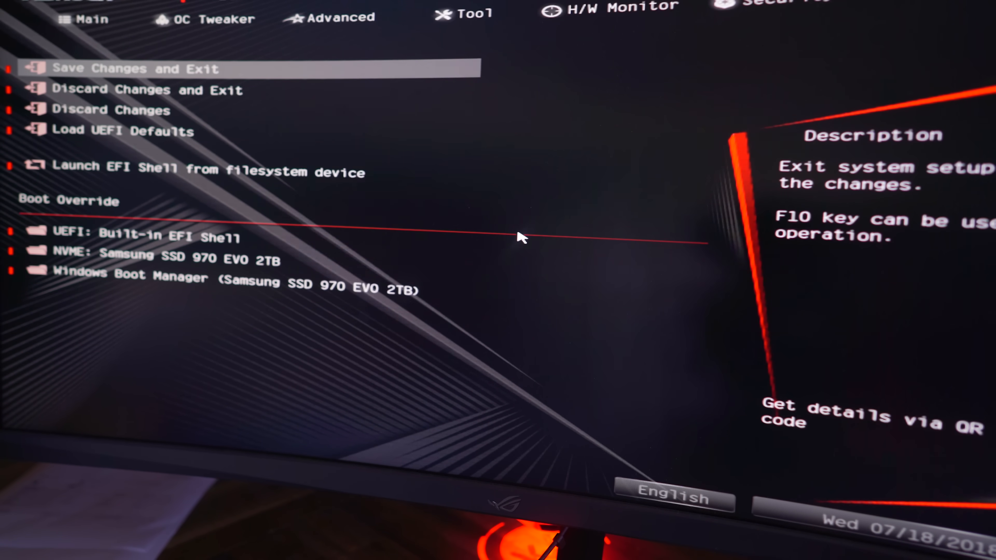
click(219, 18)
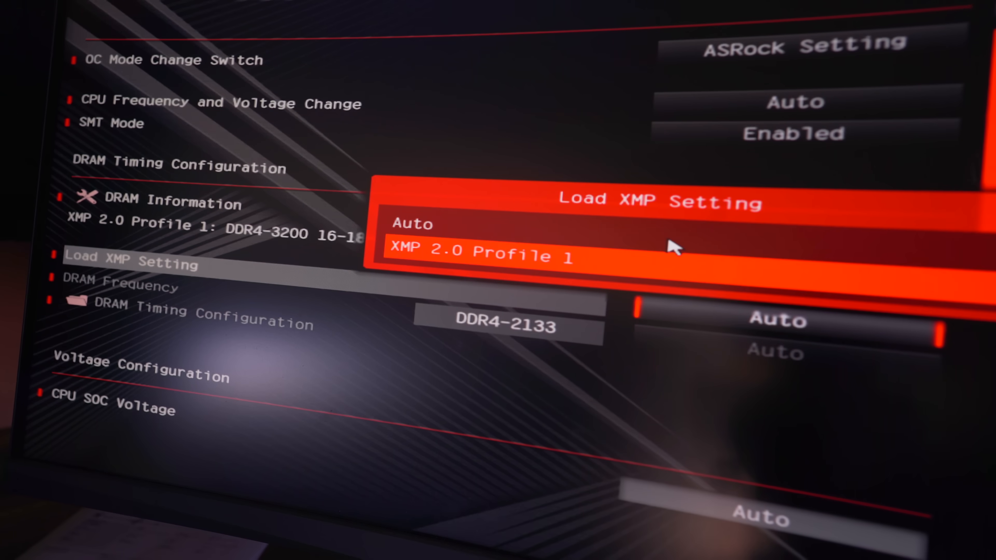
click(481, 255)
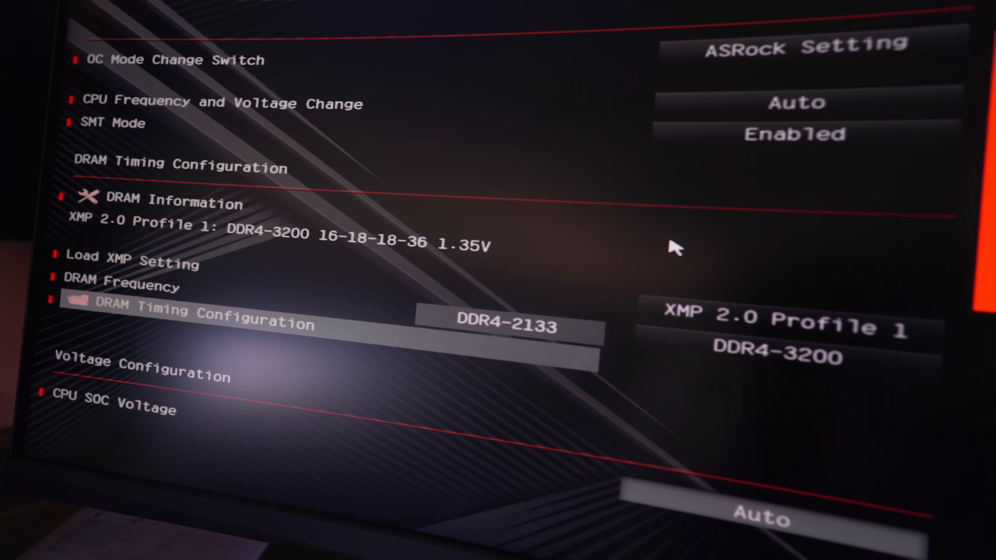
key(up)
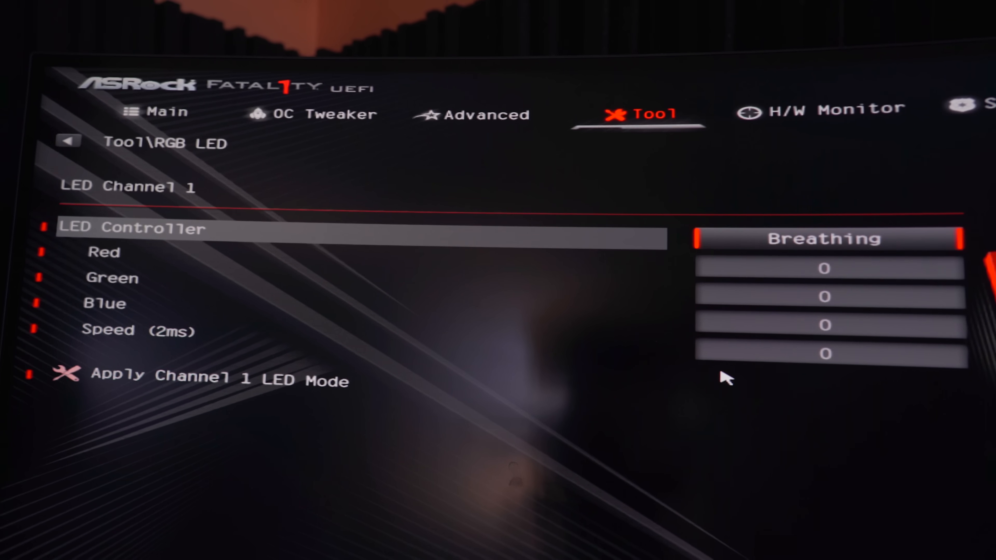
- Review the LED lighting modes, then choose the Silent fan curve and lower its P1 point
click(826, 238)
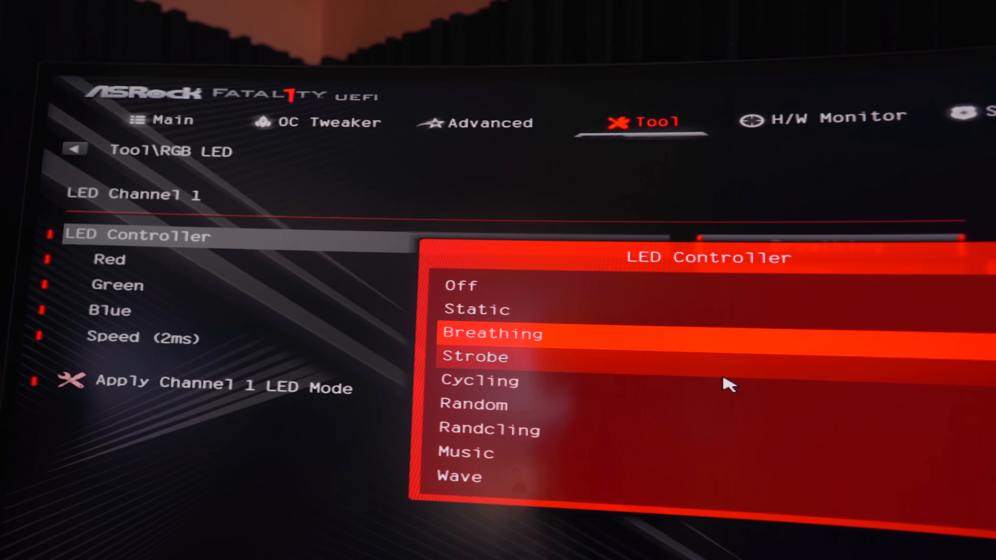
click(459, 476)
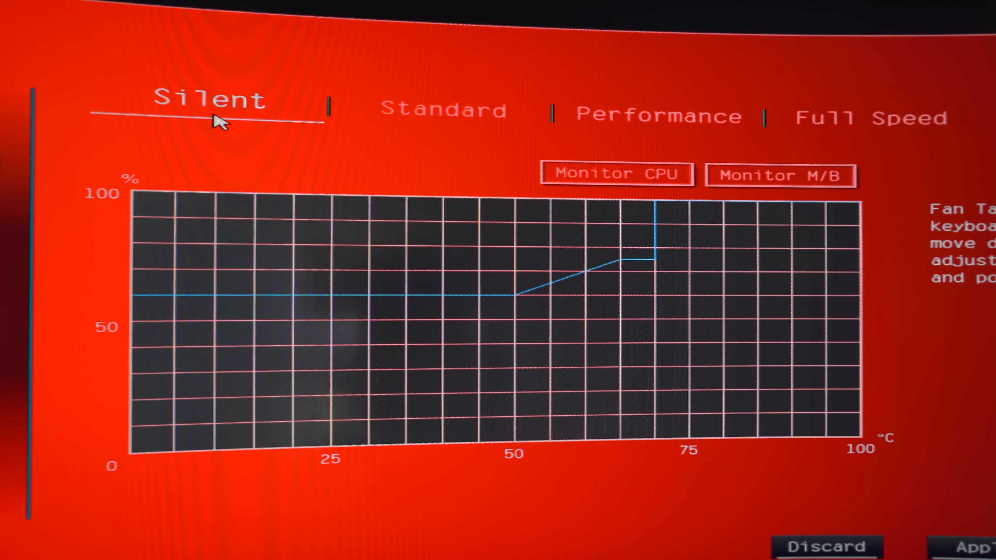
click(616, 175)
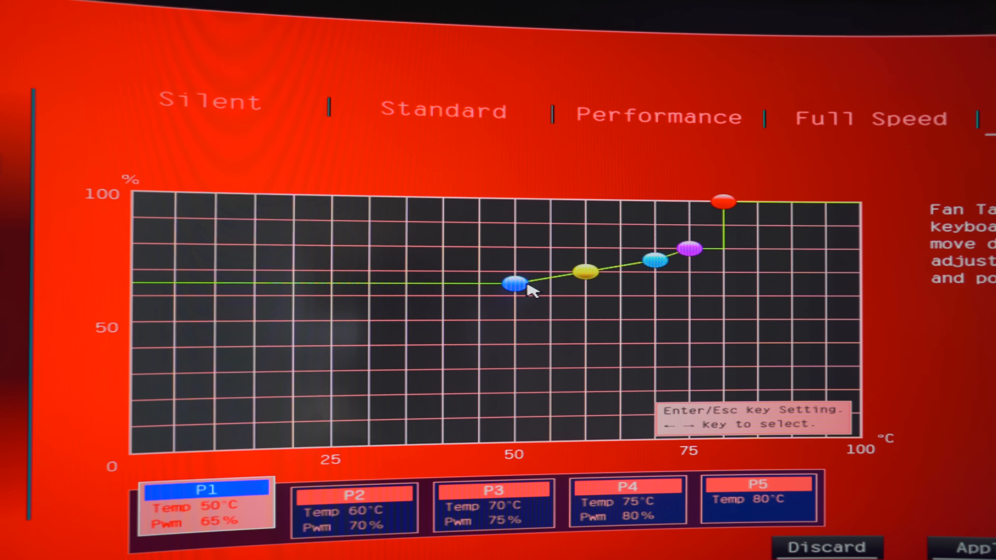
drag(514, 268, 509, 365)
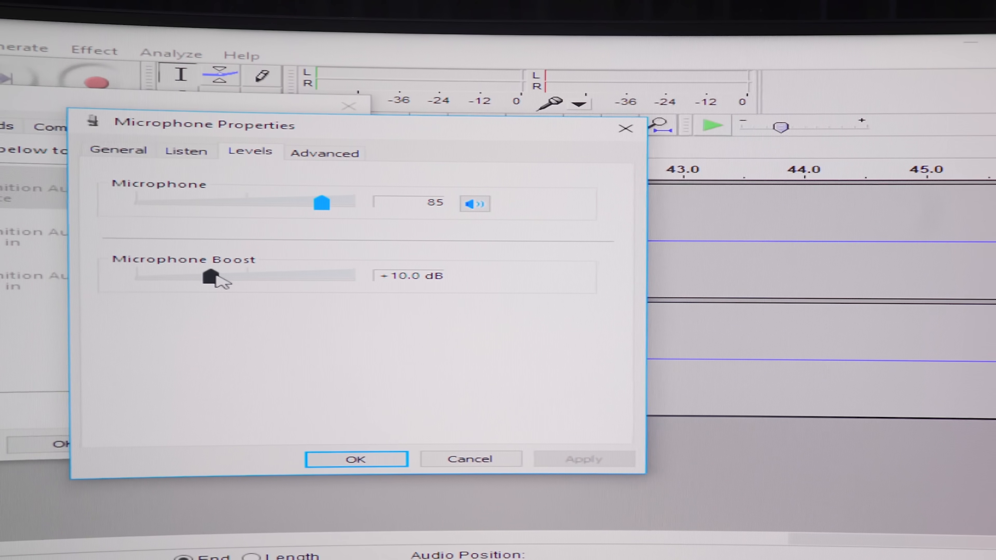
- Raise the Microphone Boost slider to +10.0 dB alongside level 85
drag(210, 278, 353, 277)
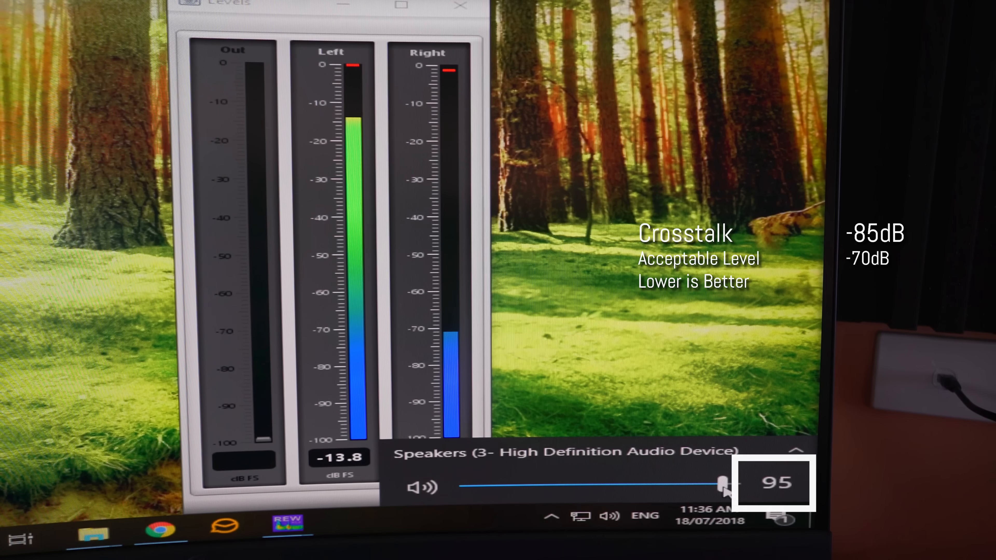
- Raise the taskbar speaker volume to 95 for the crosstalk test
drag(721, 485, 736, 484)
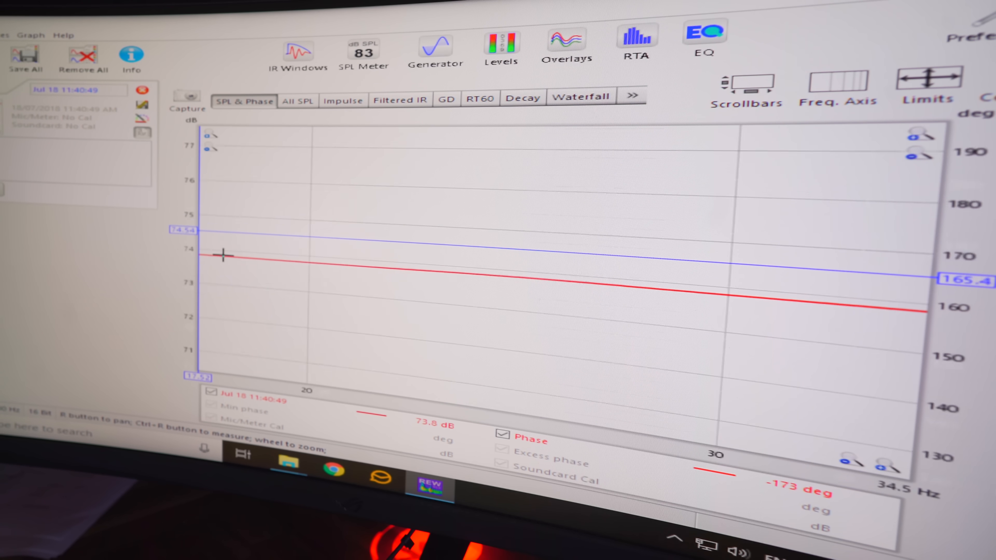
- Zoom the SPL & Phase graph out to span roughly 4 to 277 Hz
scroll(down, 3)
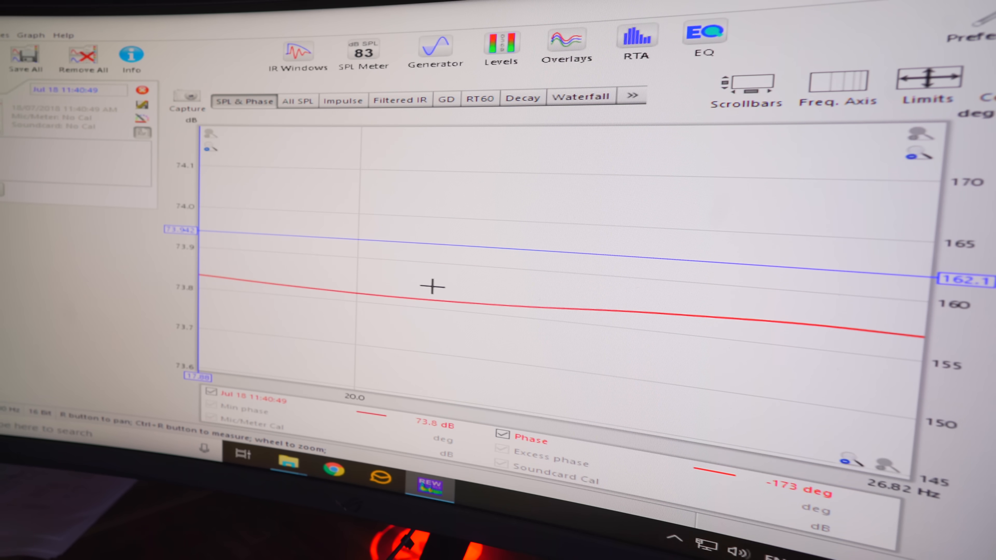
mouse_move(444, 298)
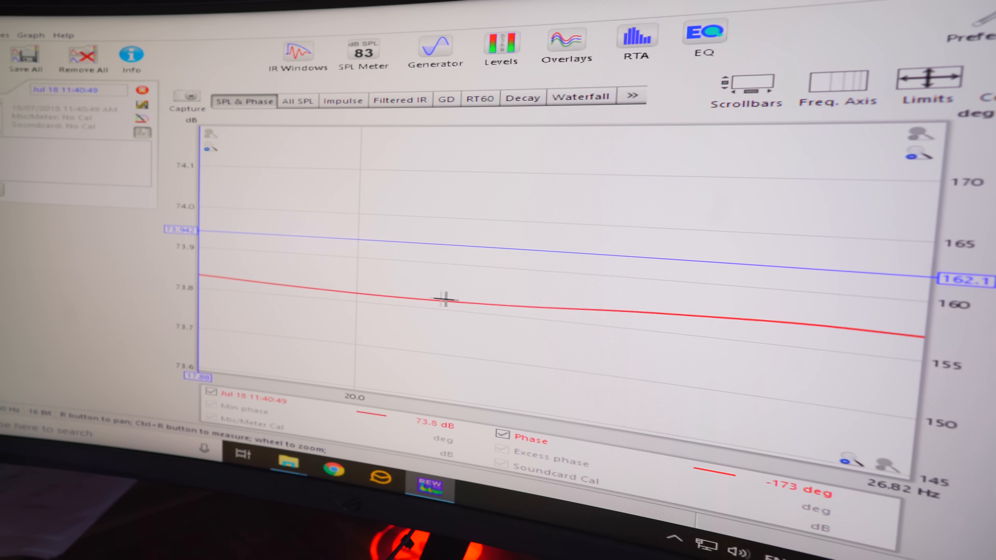
mouse_move(456, 296)
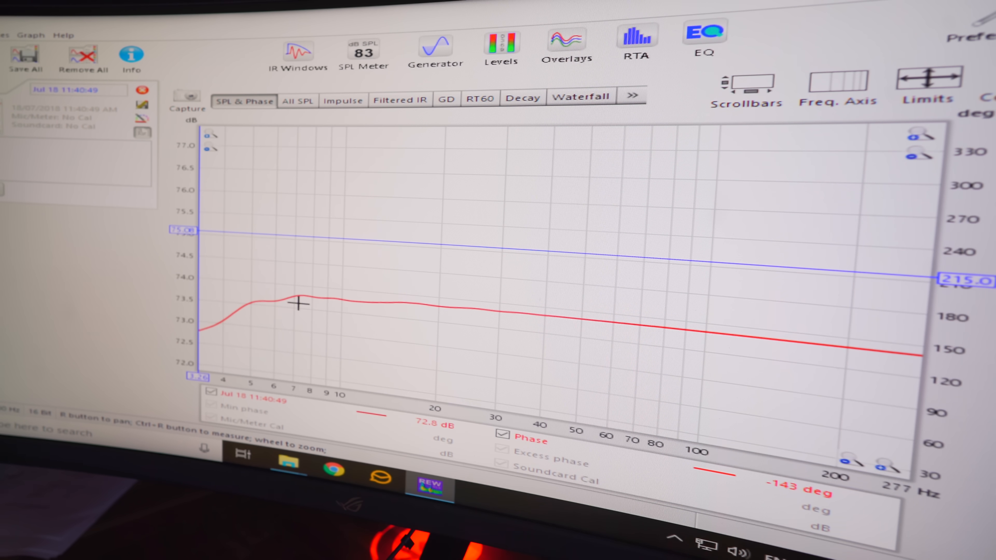
mouse_move(201, 317)
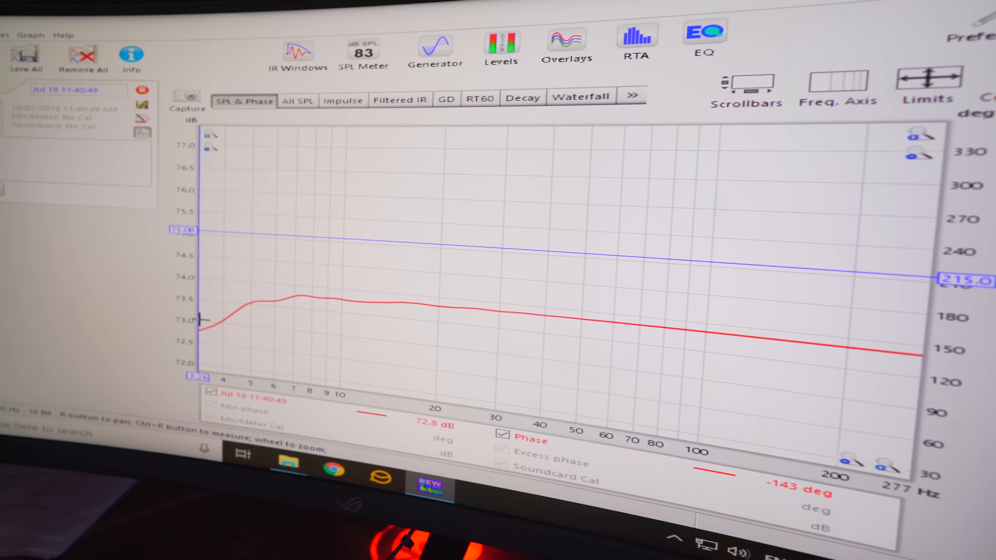
mouse_move(309, 300)
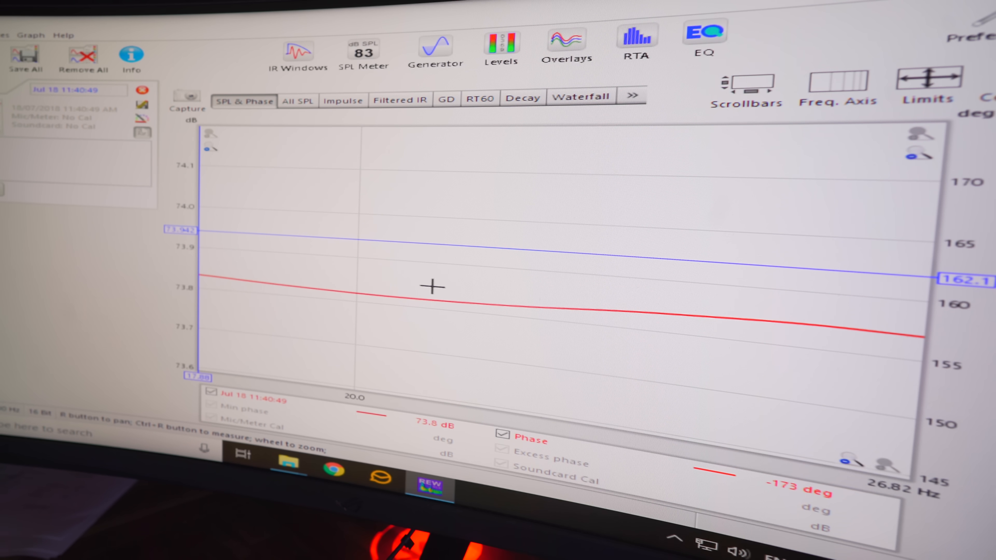
mouse_move(447, 299)
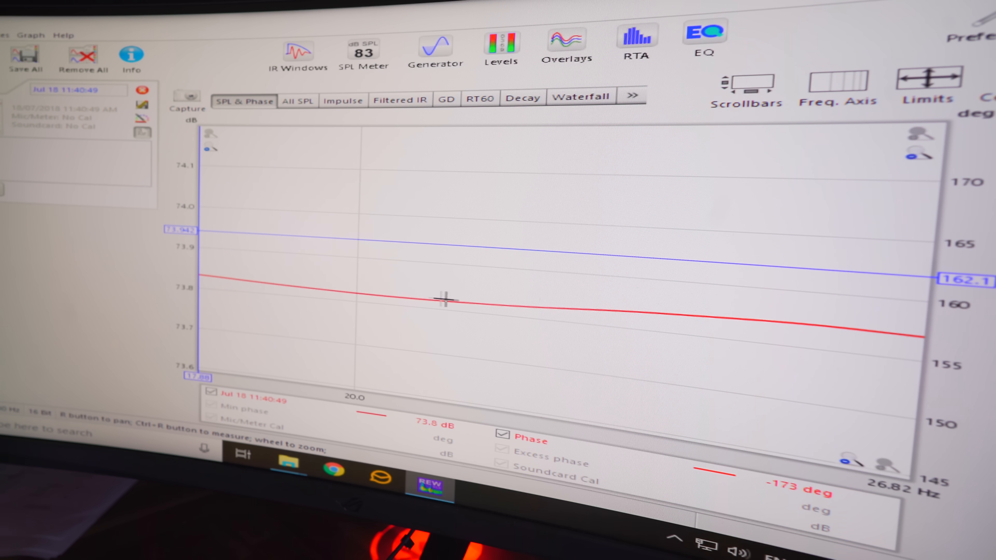